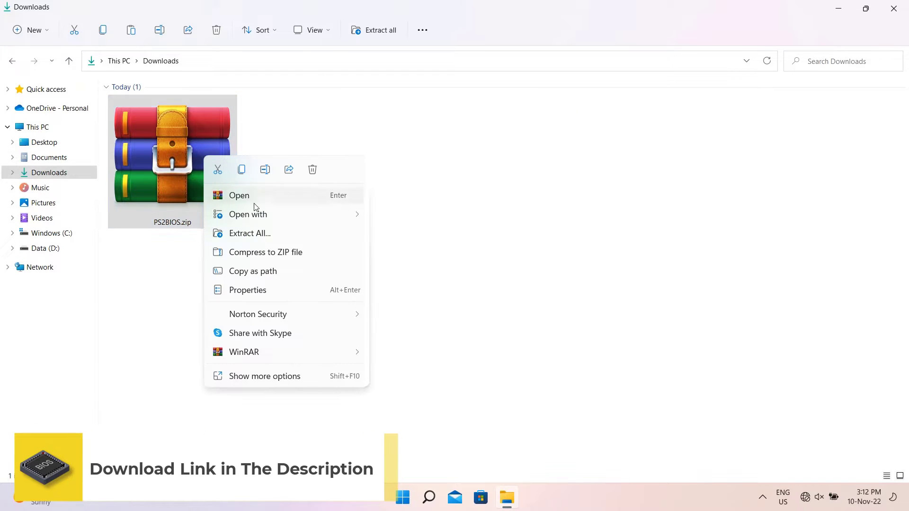
- Extract PS2BIOS.zip into the default Downloads\PS2BIOS folder
left_click(250, 233)
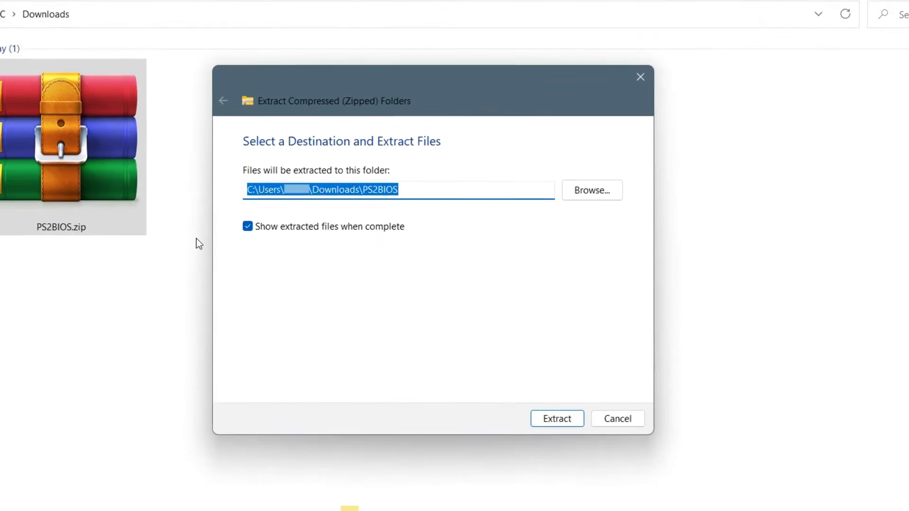
mouse_move(564, 482)
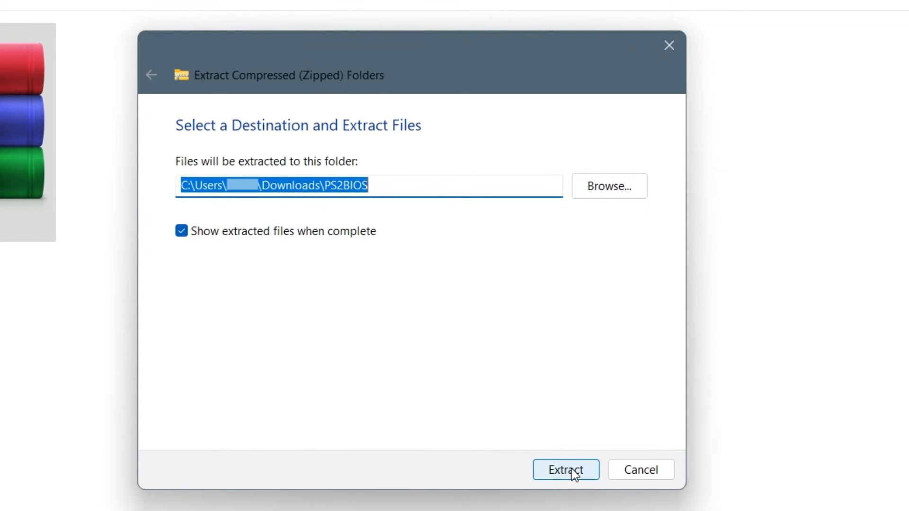
left_click(567, 470)
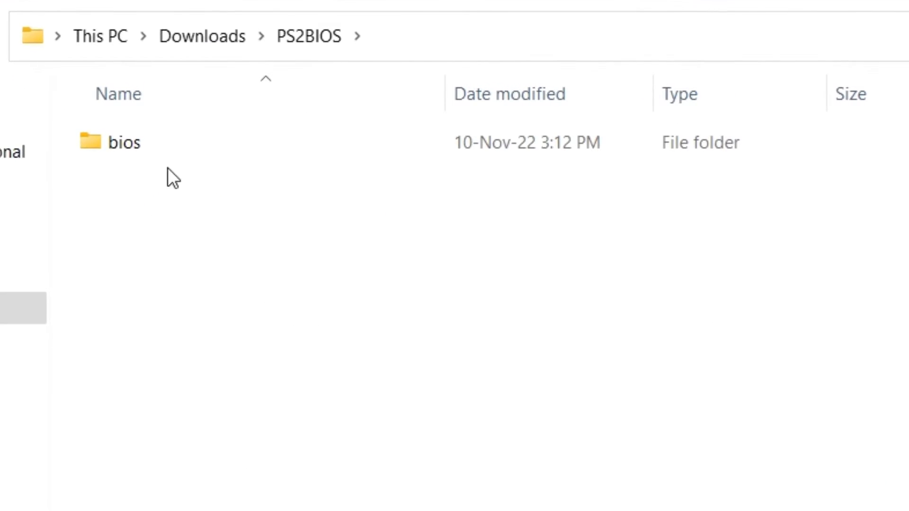
- Copy the bios folder into Documents\PCSX2 beside cheats, inis and memcards, then close Explorer
right_click(125, 142)
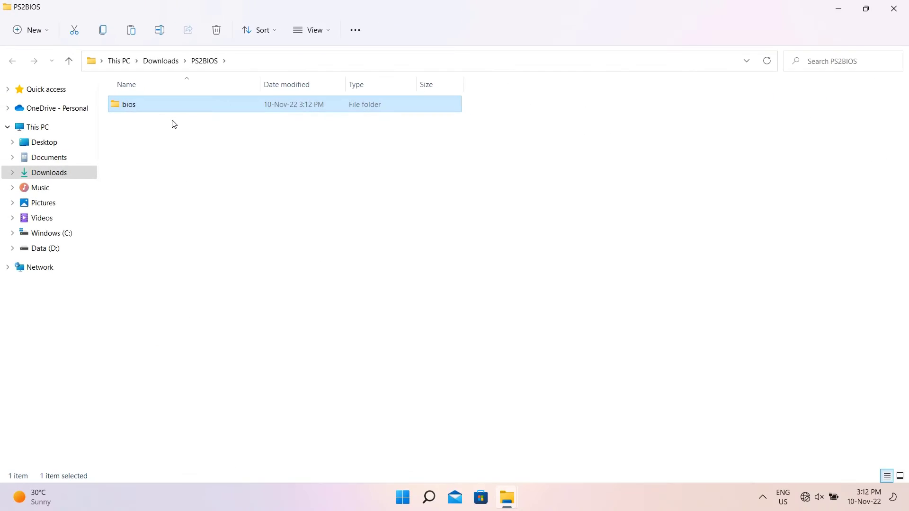
left_click(49, 157)
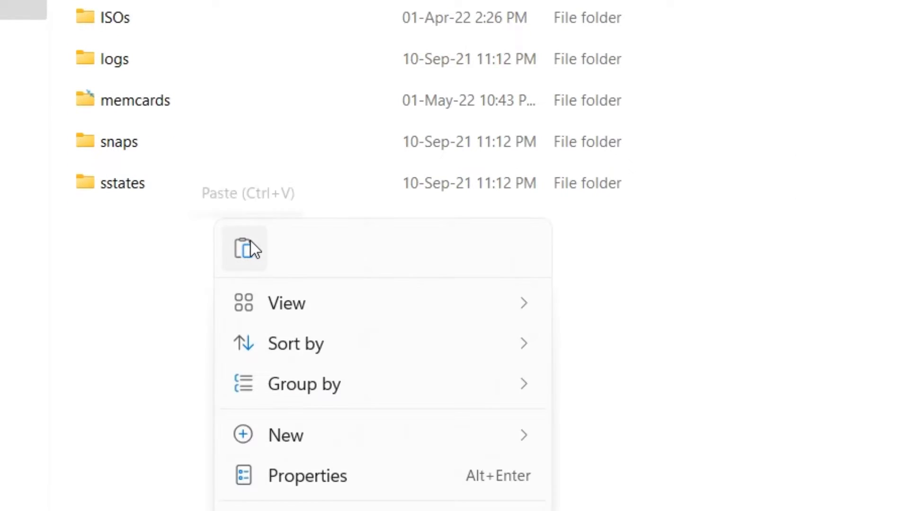
left_click(244, 249)
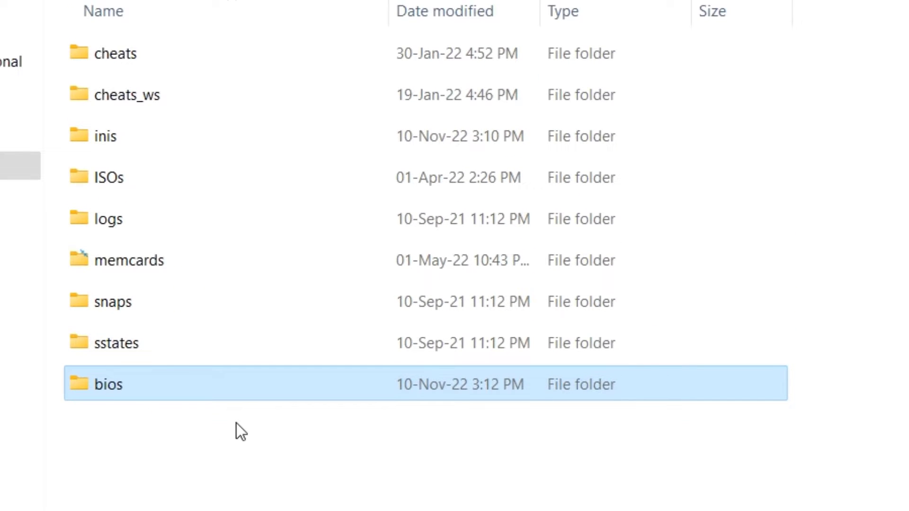
left_click(100, 10)
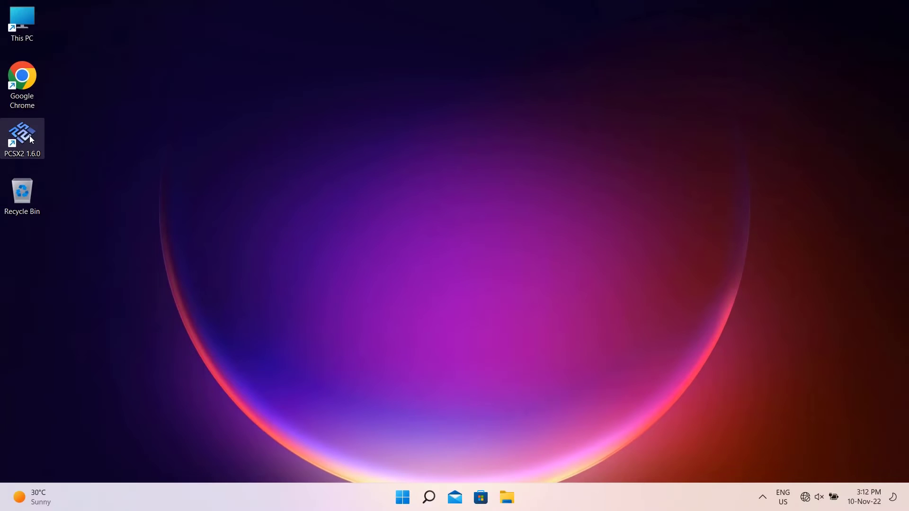
- Launch PCSX2 1.6.0 from its desktop shortcut and show the Config menu
right_click(23, 132)
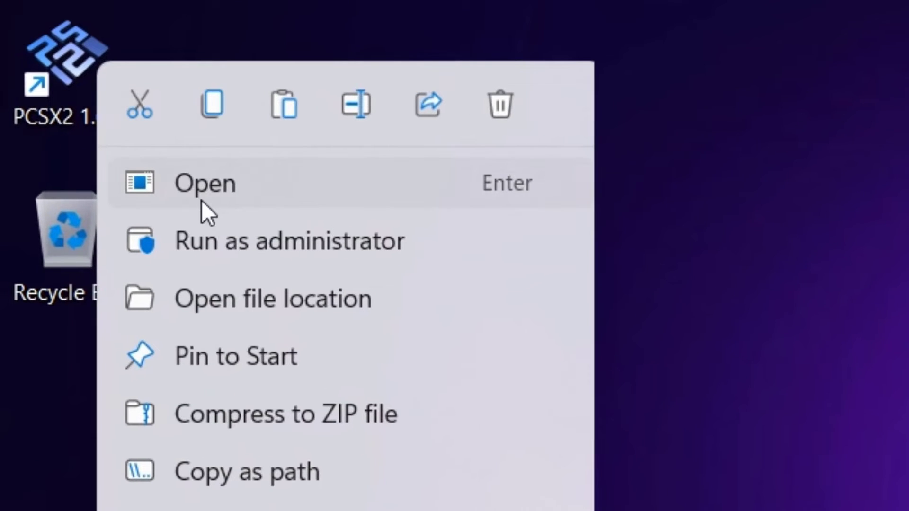
left_click(206, 184)
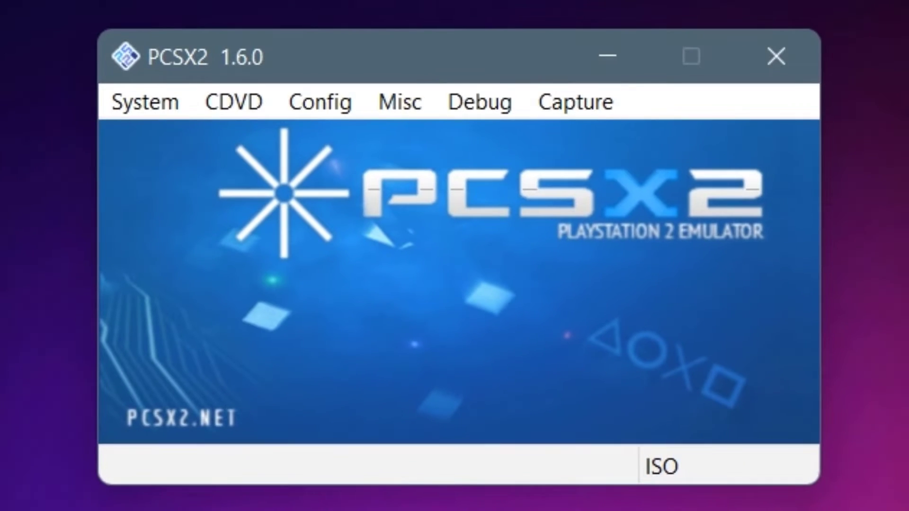
left_click(320, 101)
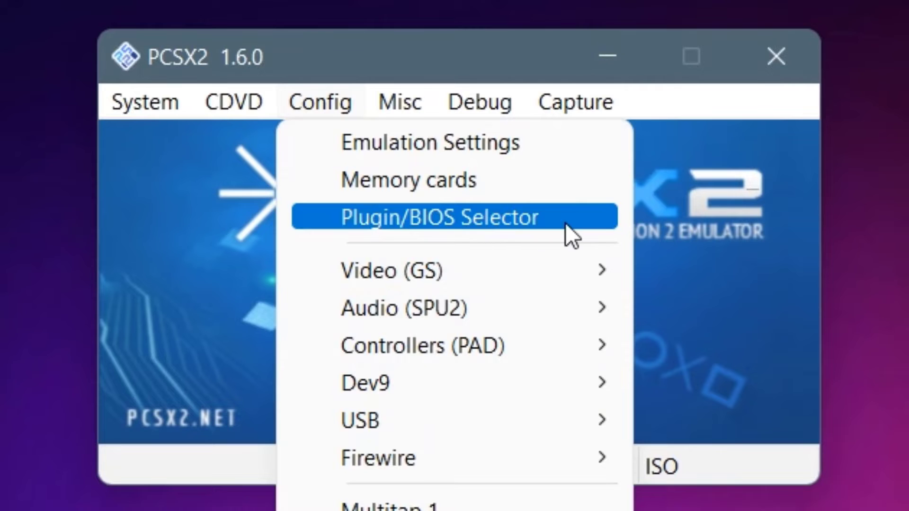
- In Plugin/BIOS Selector, browse to Documents\PCSX2\bios and select it as the BIOS folder
left_click(438, 218)
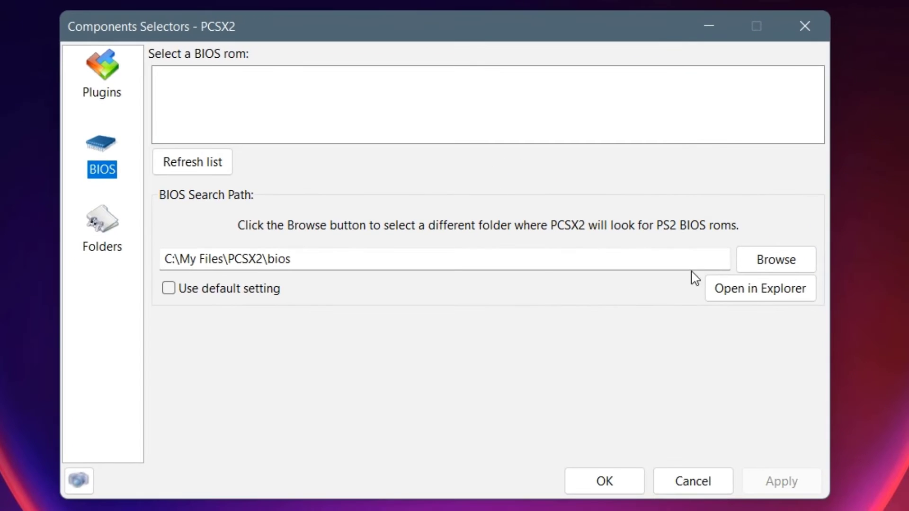
left_click(776, 259)
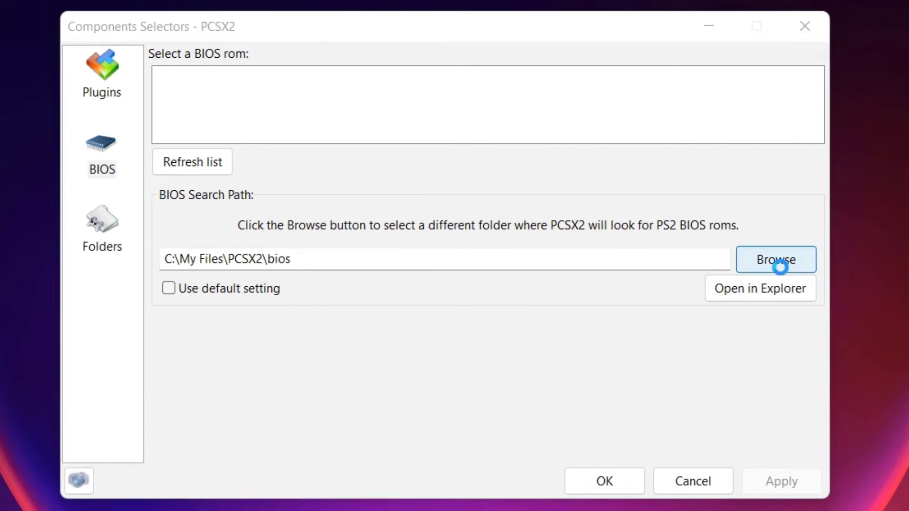
left_click(776, 259)
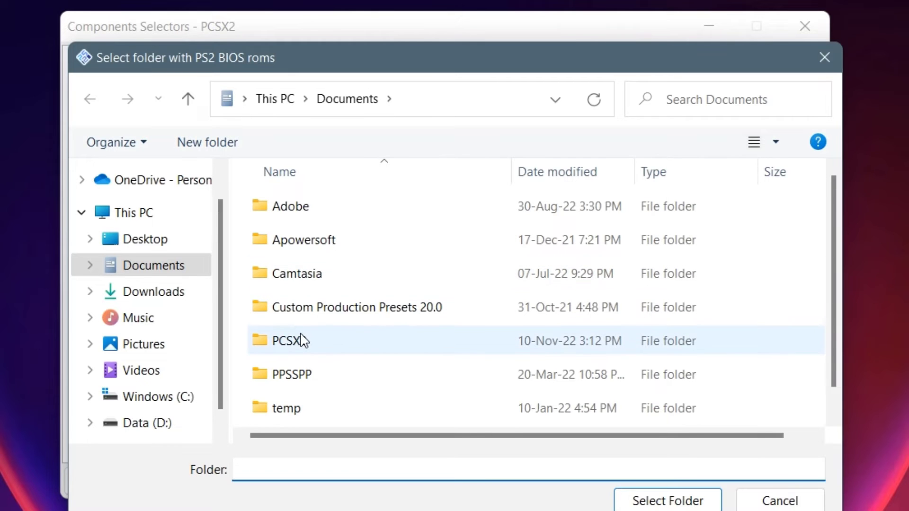
double_click(286, 340)
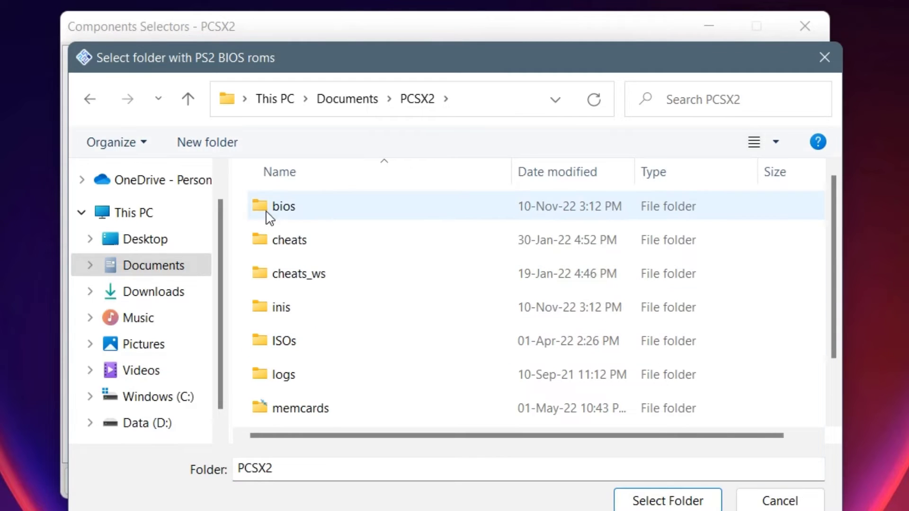
left_click(283, 207)
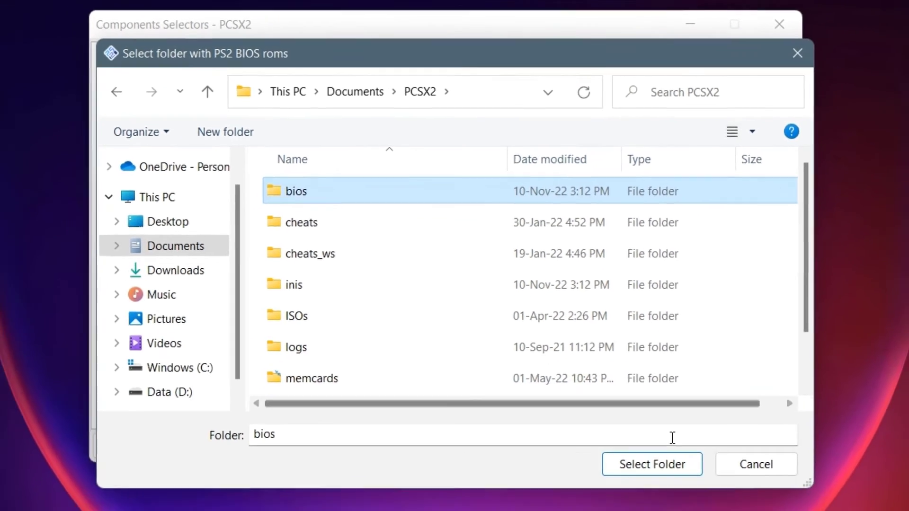
left_click(651, 463)
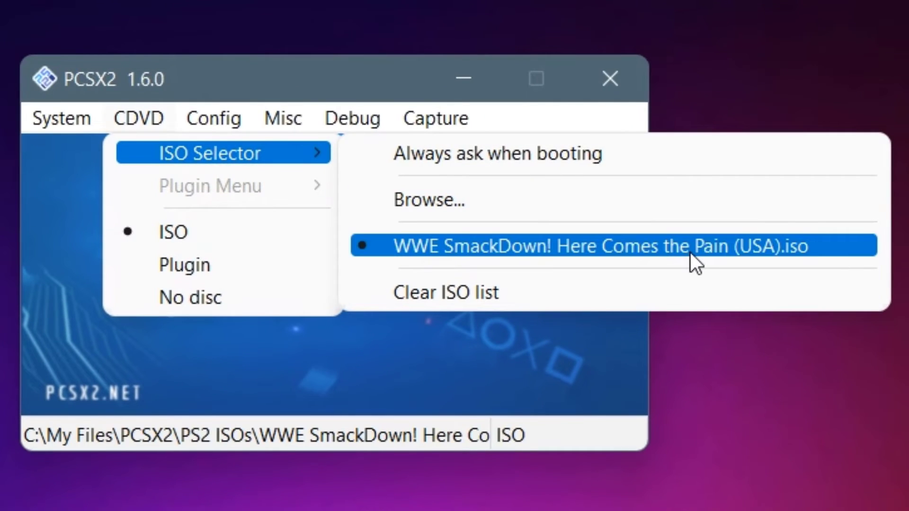
- Select WWE SmackDown! Here Comes the Pain (USA).iso as the current disc image
left_click(62, 117)
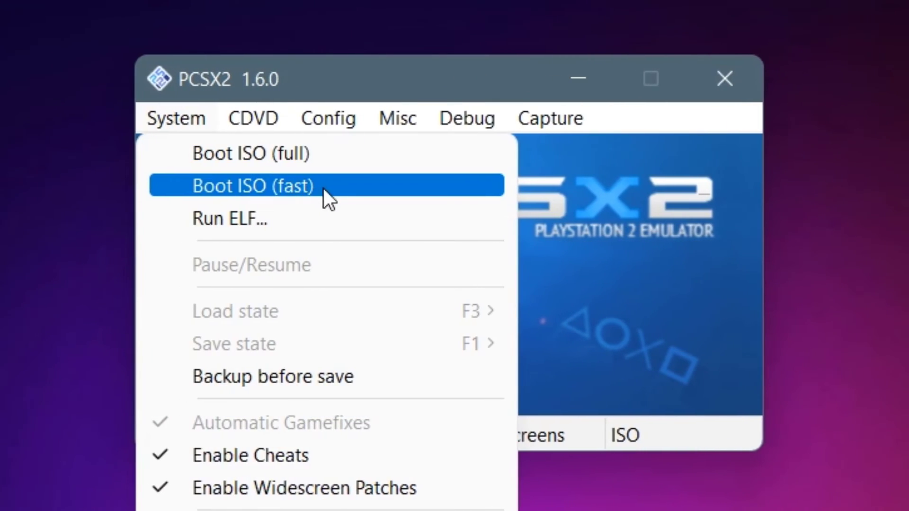